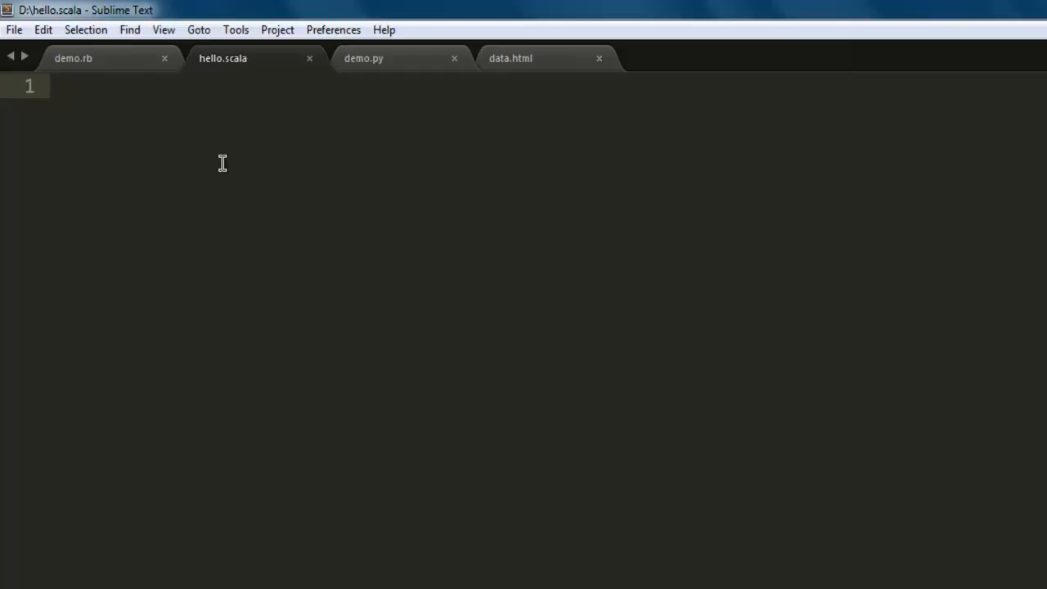
pyautogui.moveTo(344, 540)
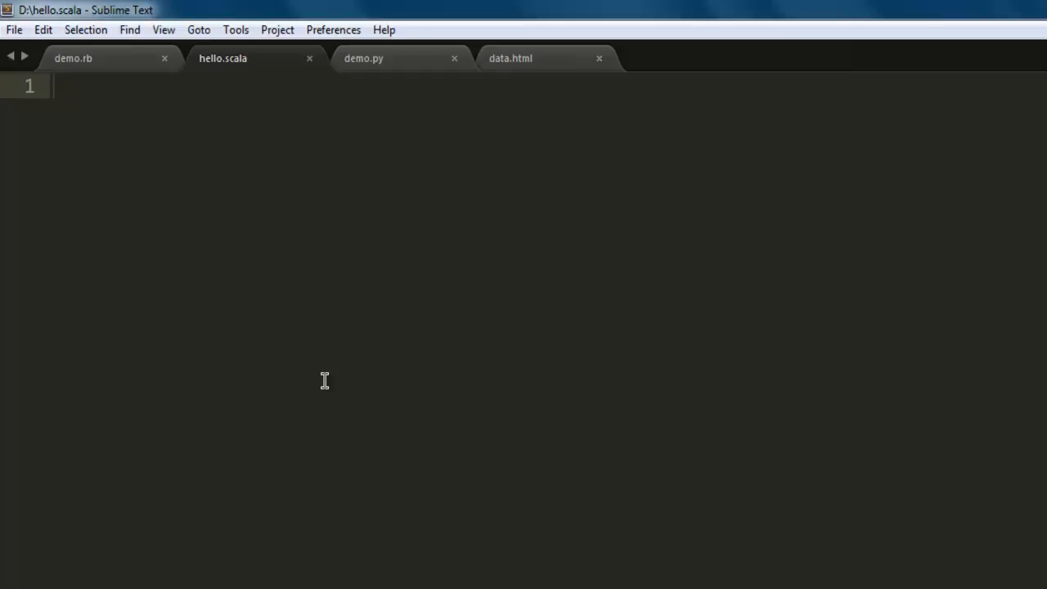
# Write println("Hello Devnami") on line 1 of hello.scala.
pyautogui.write('println(')
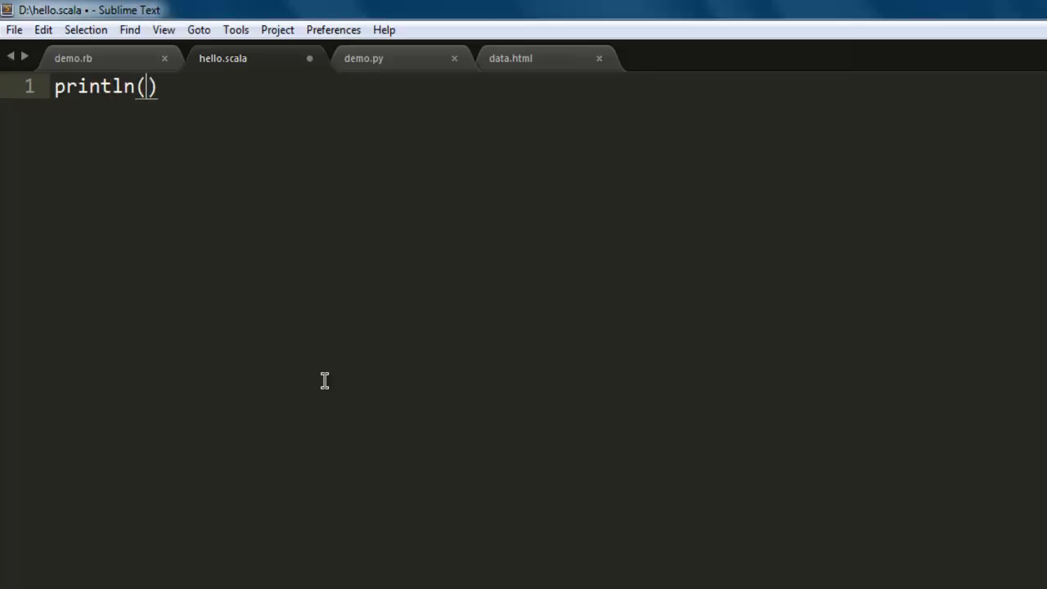
pyautogui.write('"Hel"')
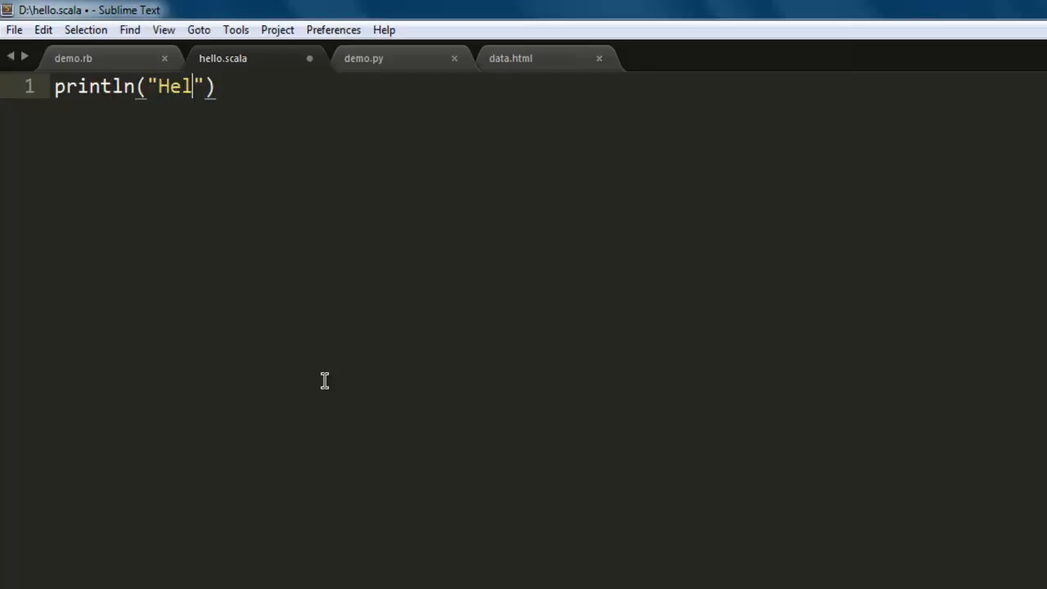
pyautogui.write('lo D')
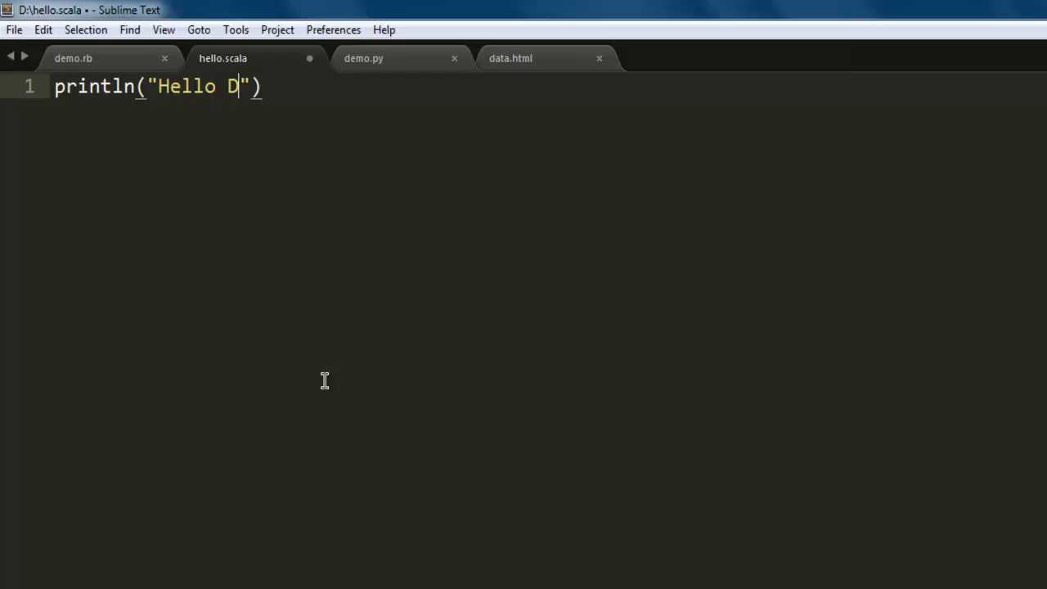
pyautogui.write('evnami')
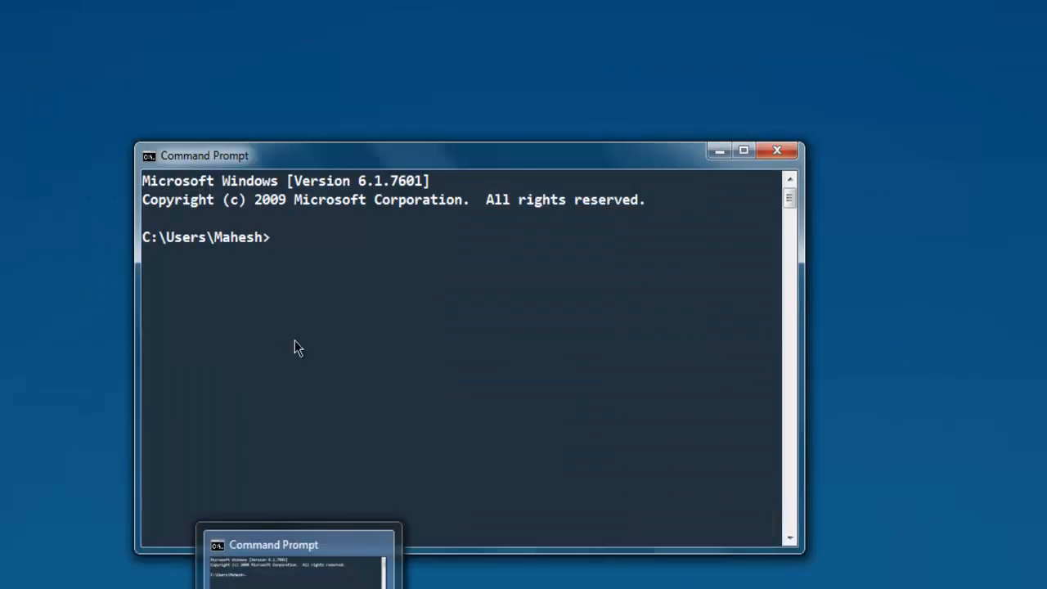
# Switch to drive D: and run scala hello.scala, printing Hello Devnami.
pyautogui.write('d:')
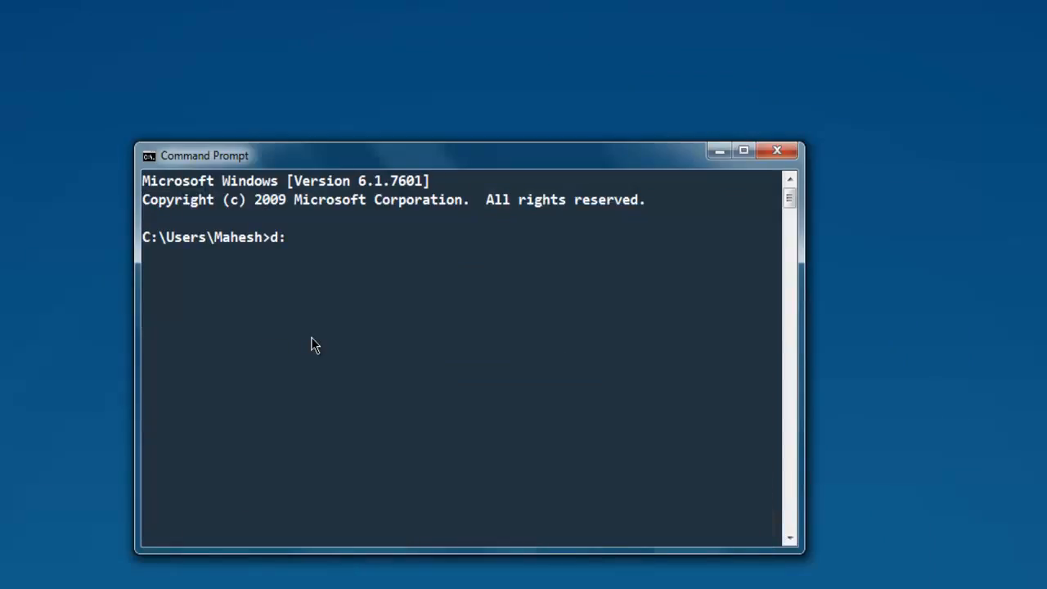
pyautogui.press('Return')
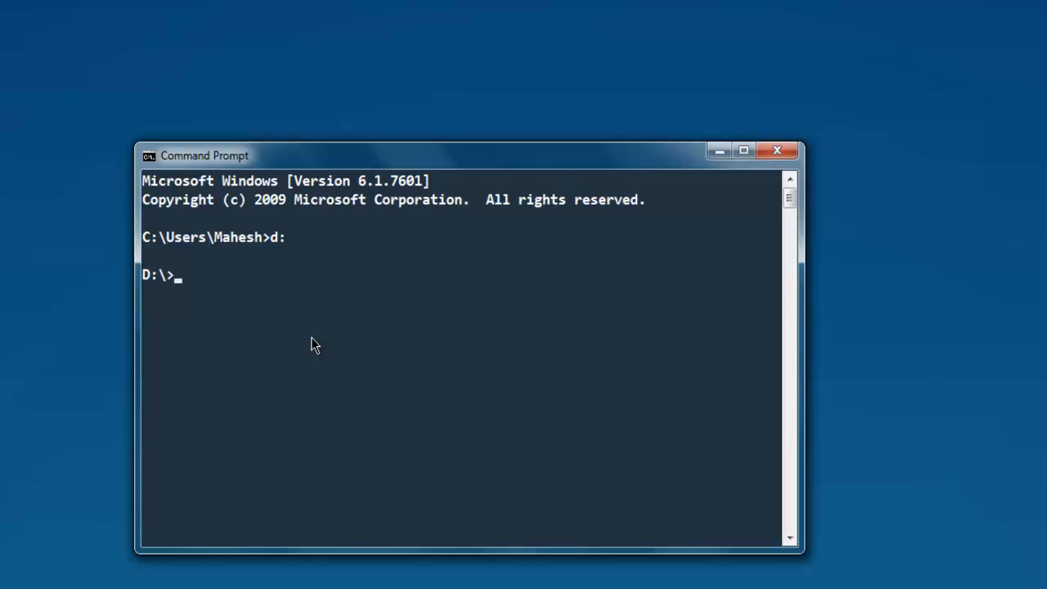
pyautogui.write('scala')
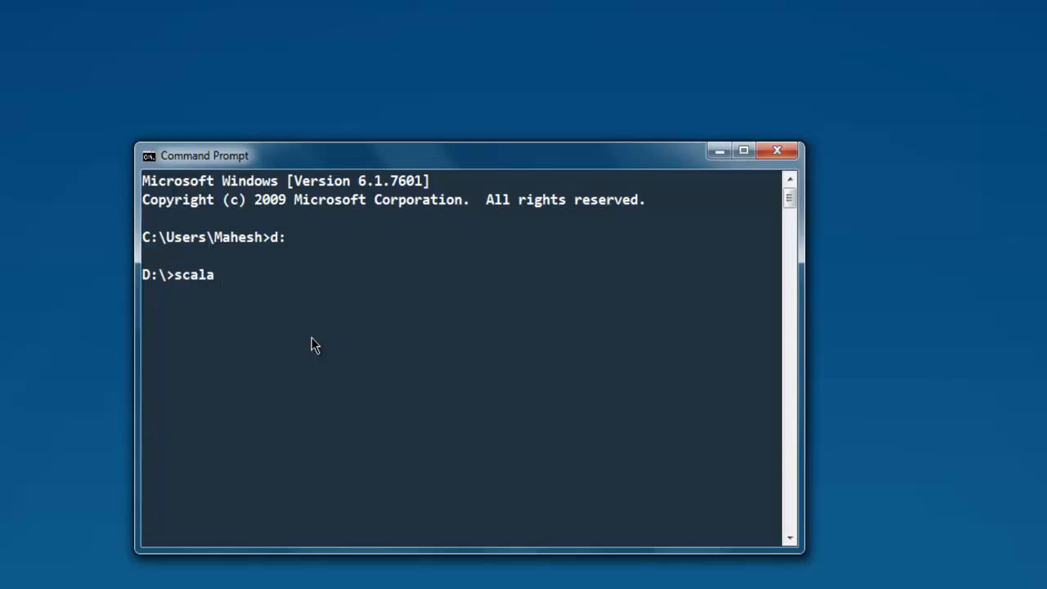
pyautogui.write('hello.scala')
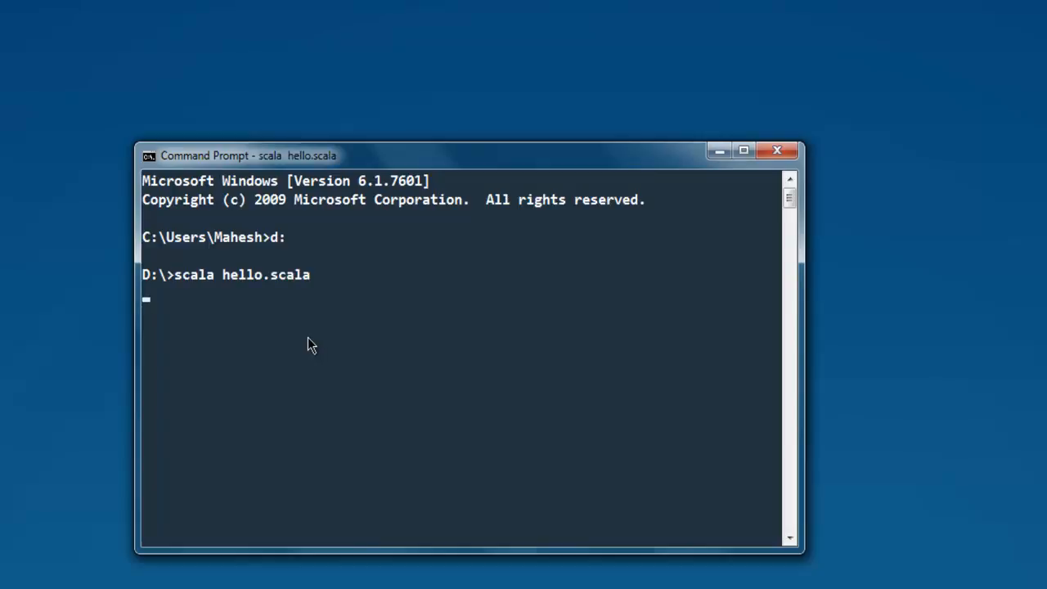
pyautogui.moveTo(82, 363)
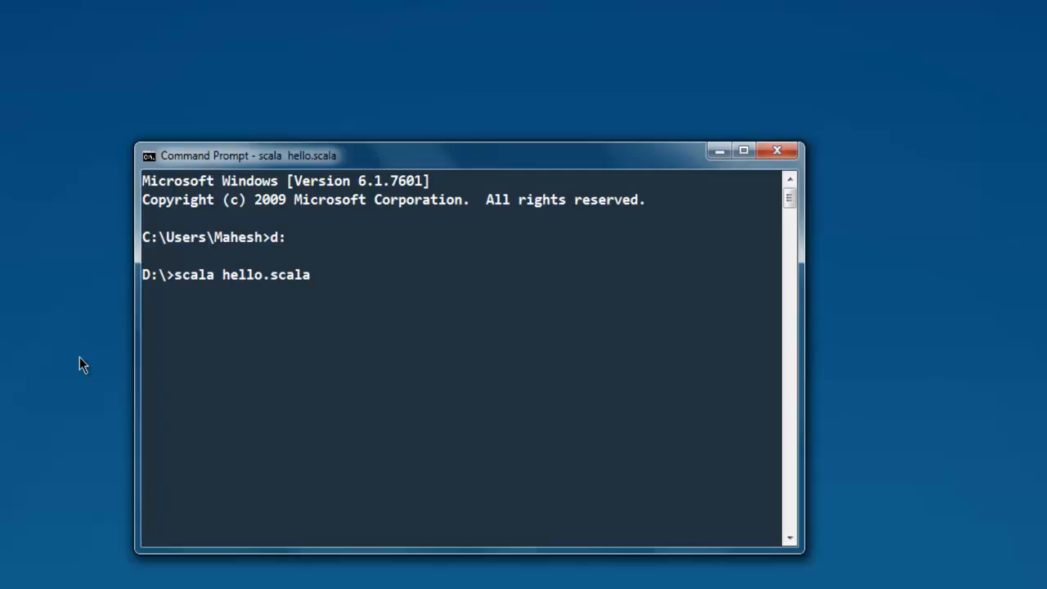
pyautogui.press('Return')
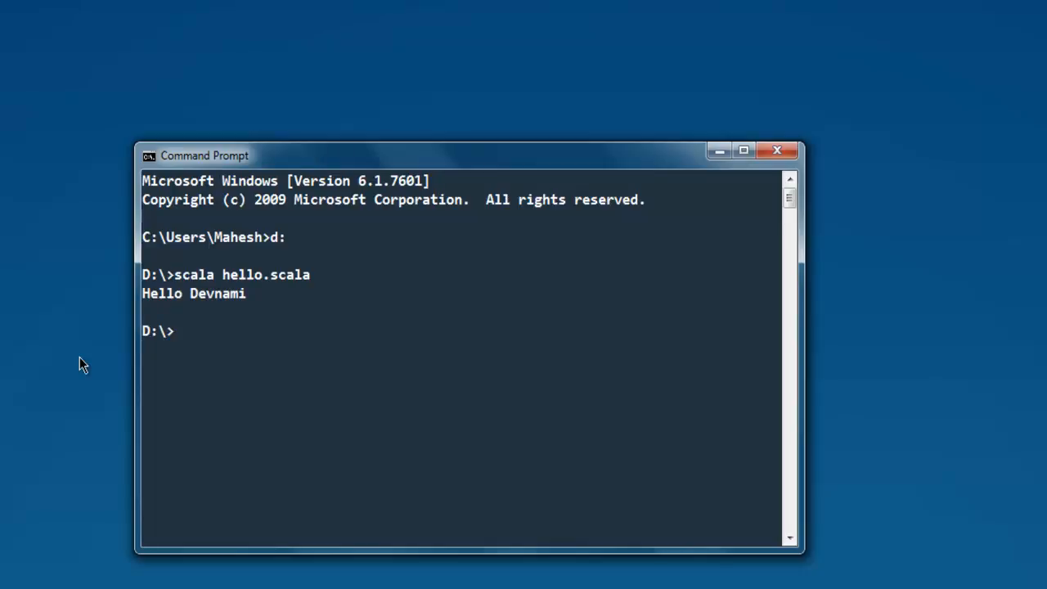
pyautogui.moveTo(236, 309)
pyautogui.write('scala')
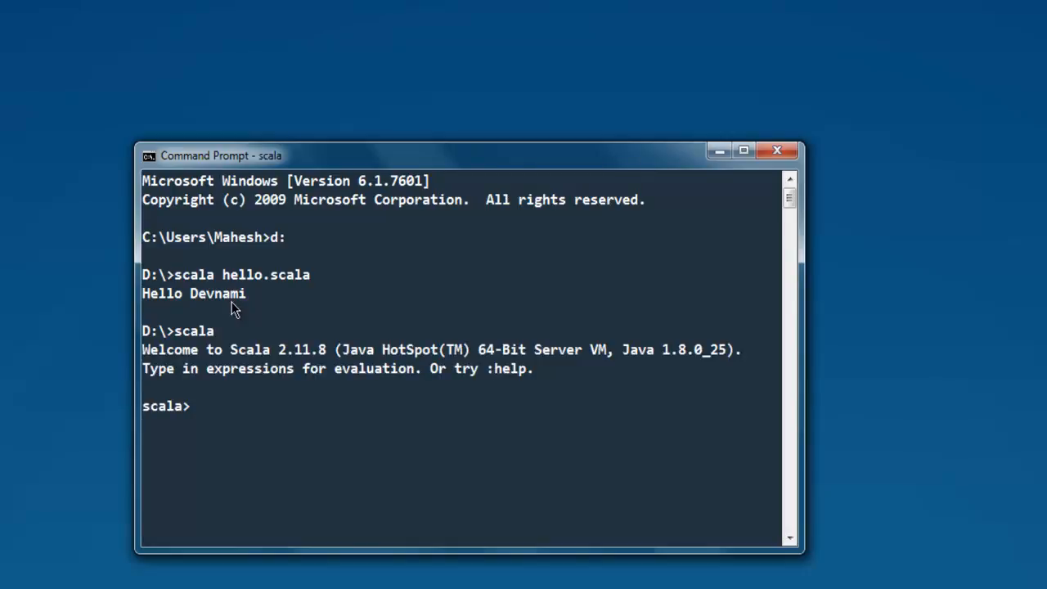
# Evaluate println("Hello Devnami") at the scala> prompt.
pyautogui.write('printl')
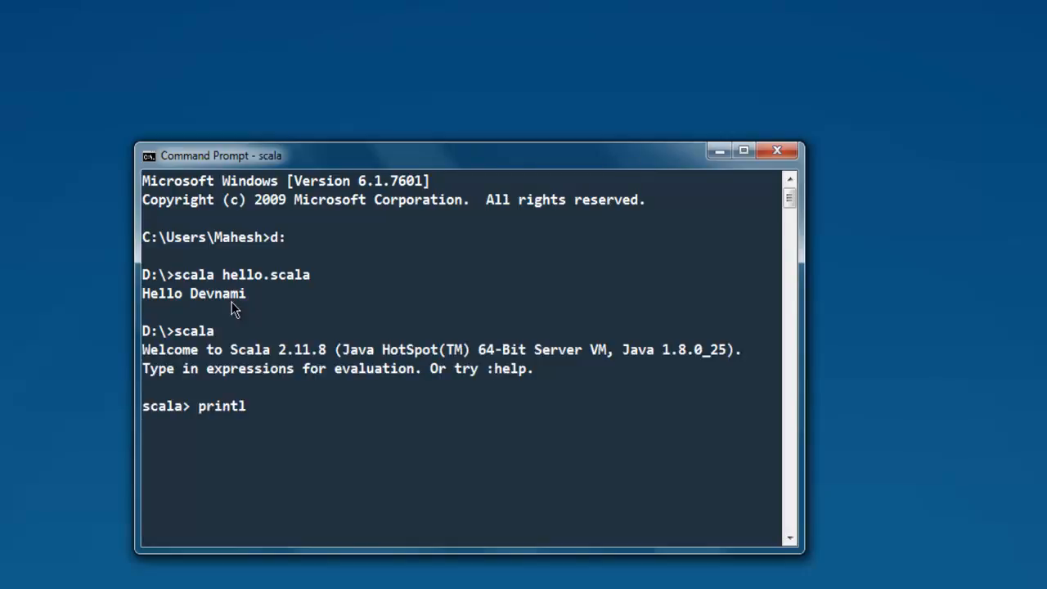
pyautogui.write('n("')
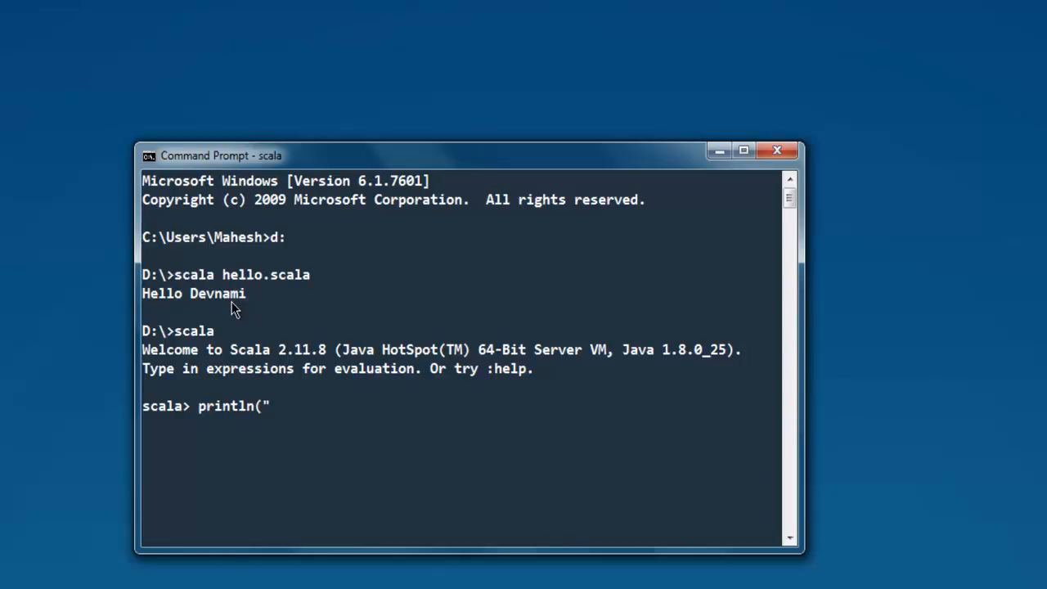
pyautogui.write('Hello')
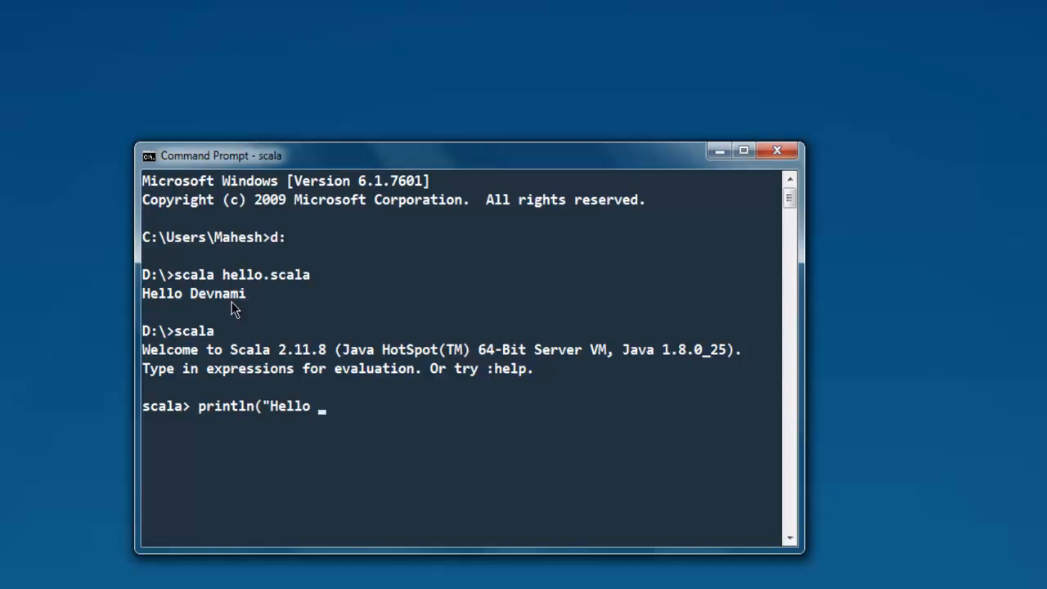
pyautogui.write('Devna')
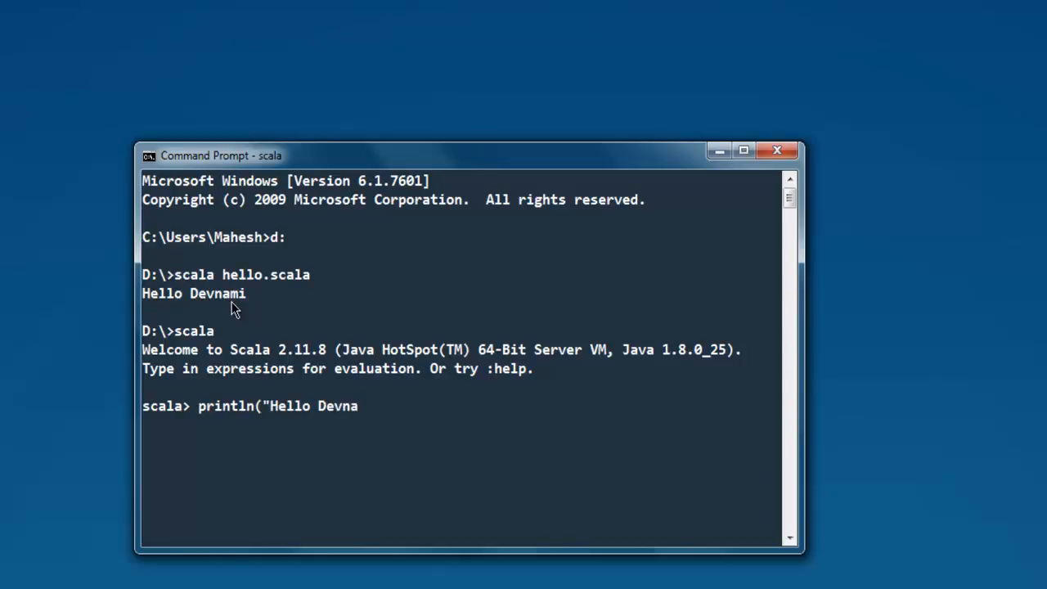
pyautogui.write('mi")')
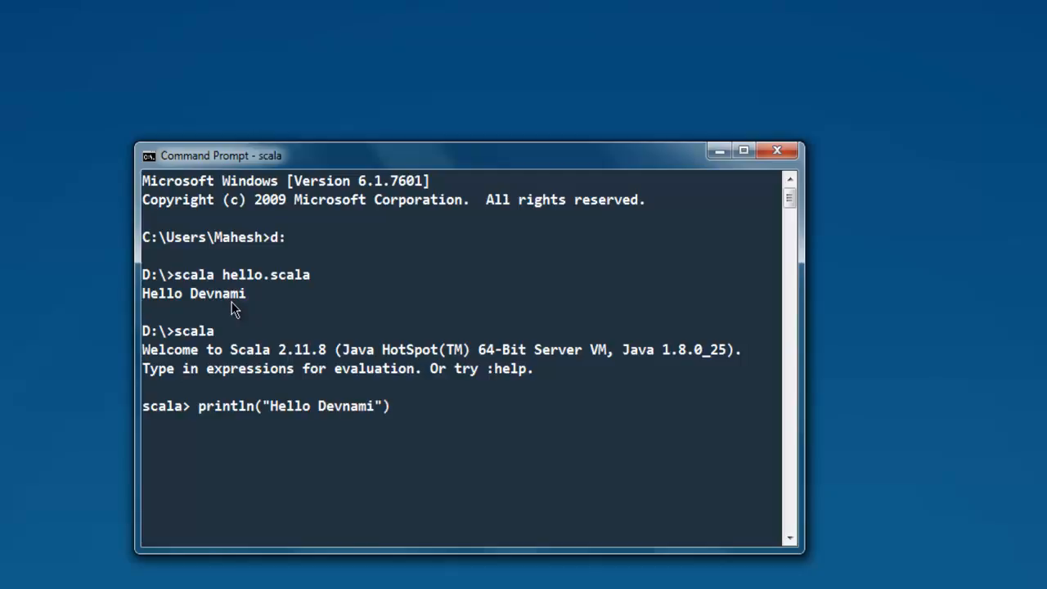
pyautogui.press('Return')
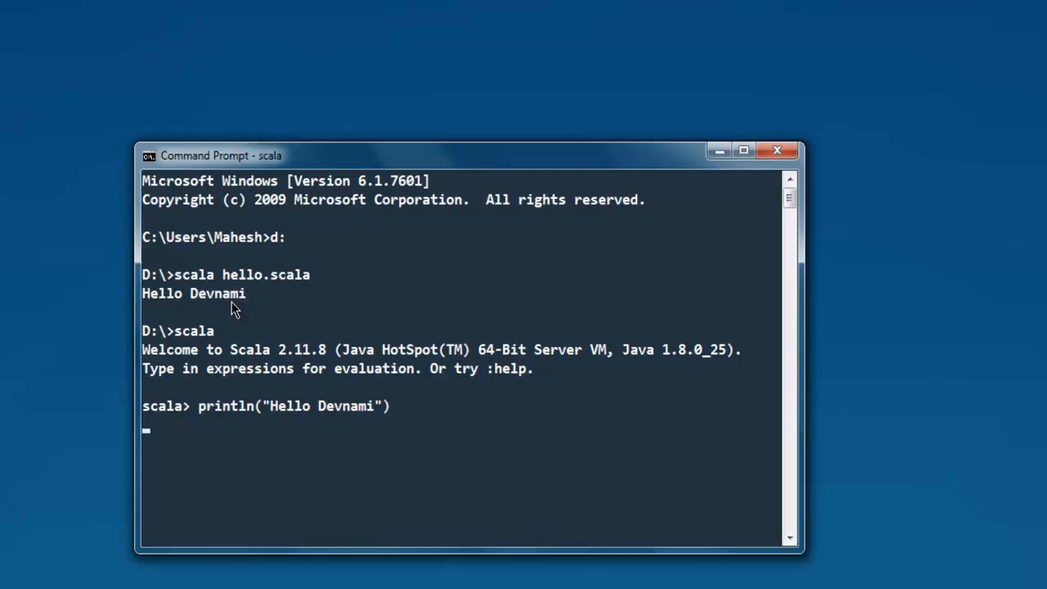